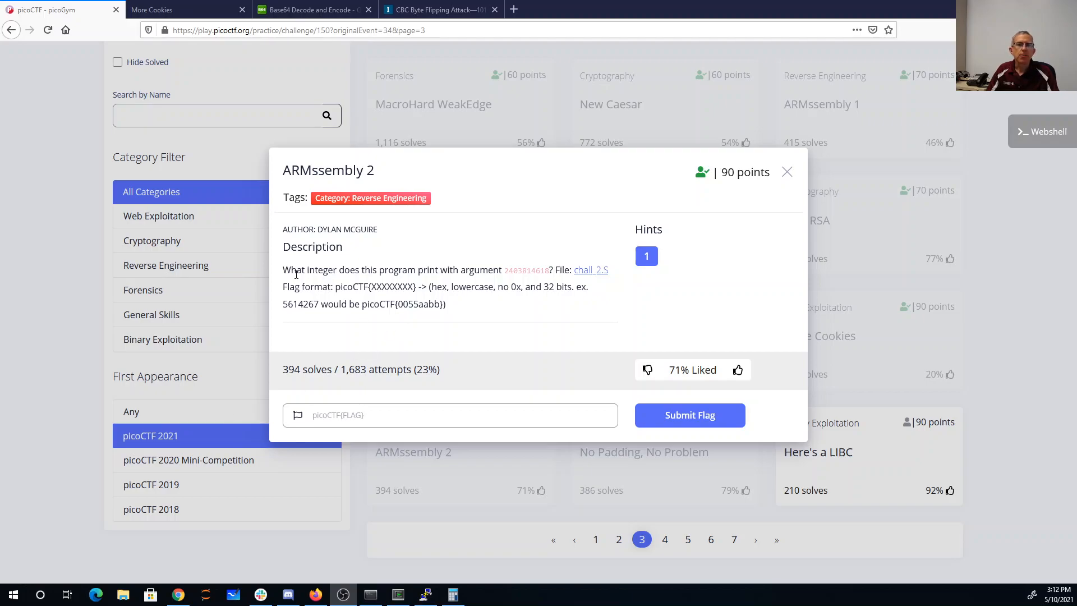
mouse_move(508, 271)
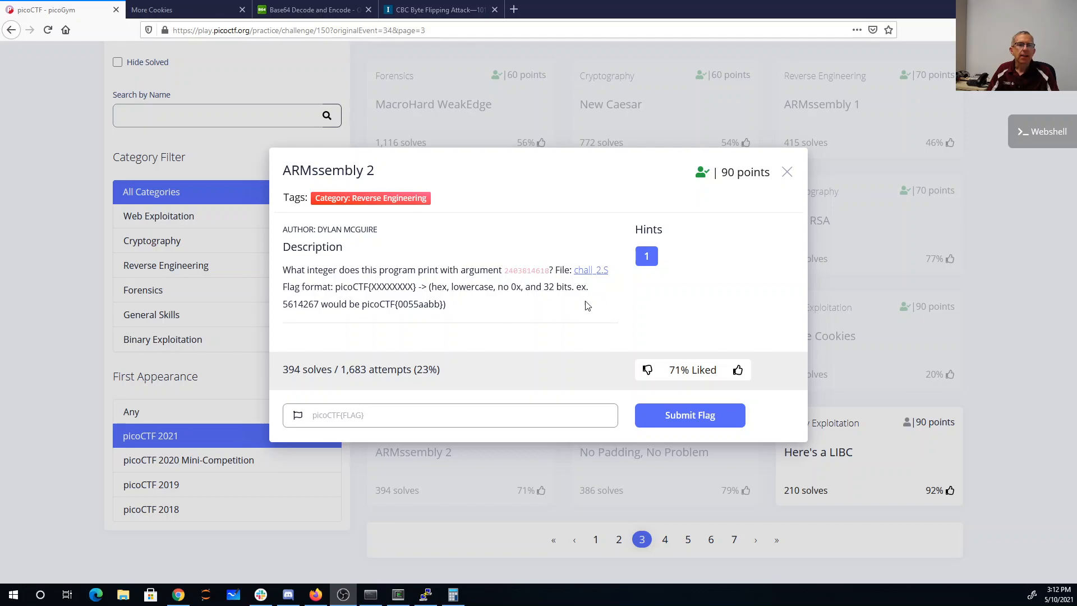
- Review main in vim: argument conversion, the func1 call and the line storing its result
left_click(425, 595)
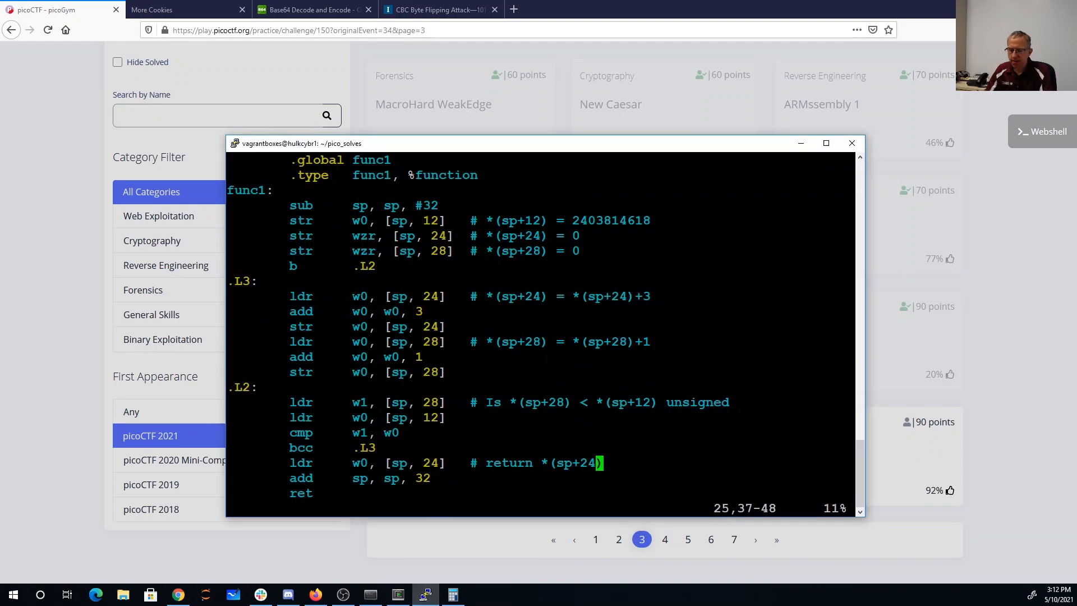
scroll("down", 3)
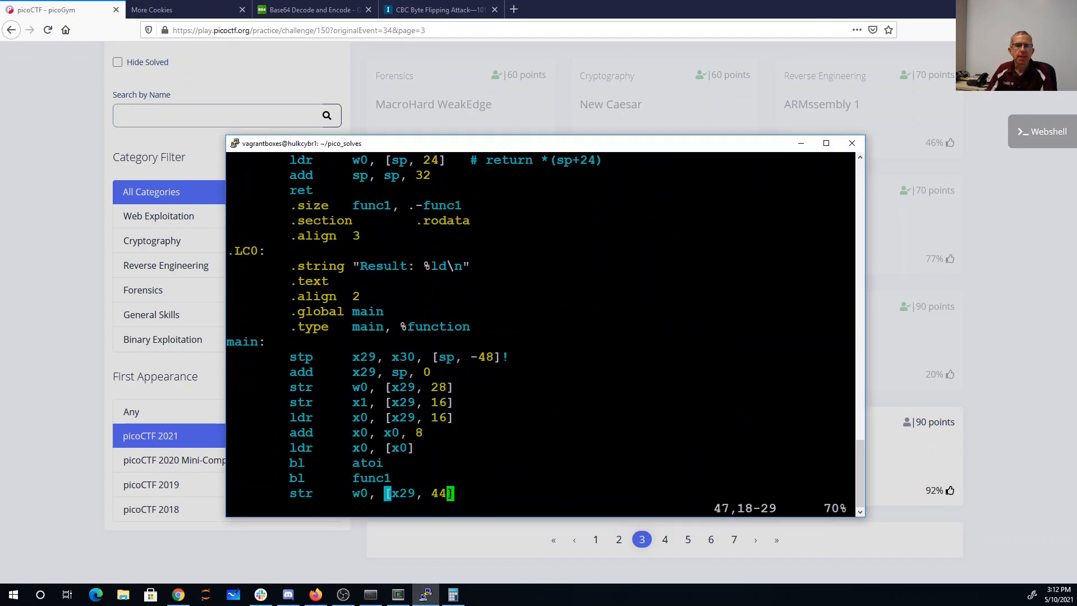
scroll("down", 3)
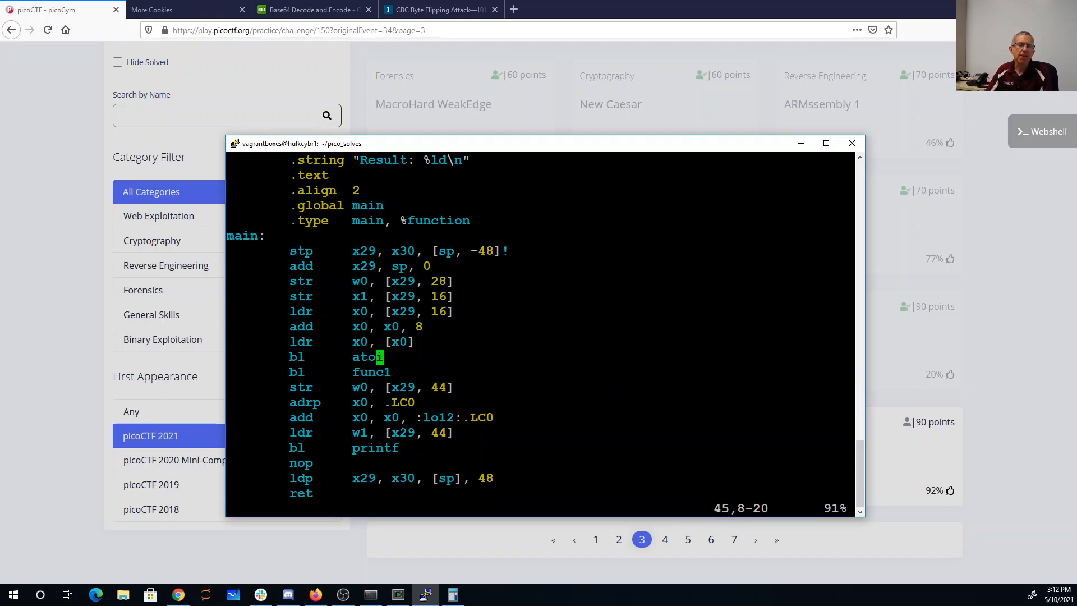
key("Down")
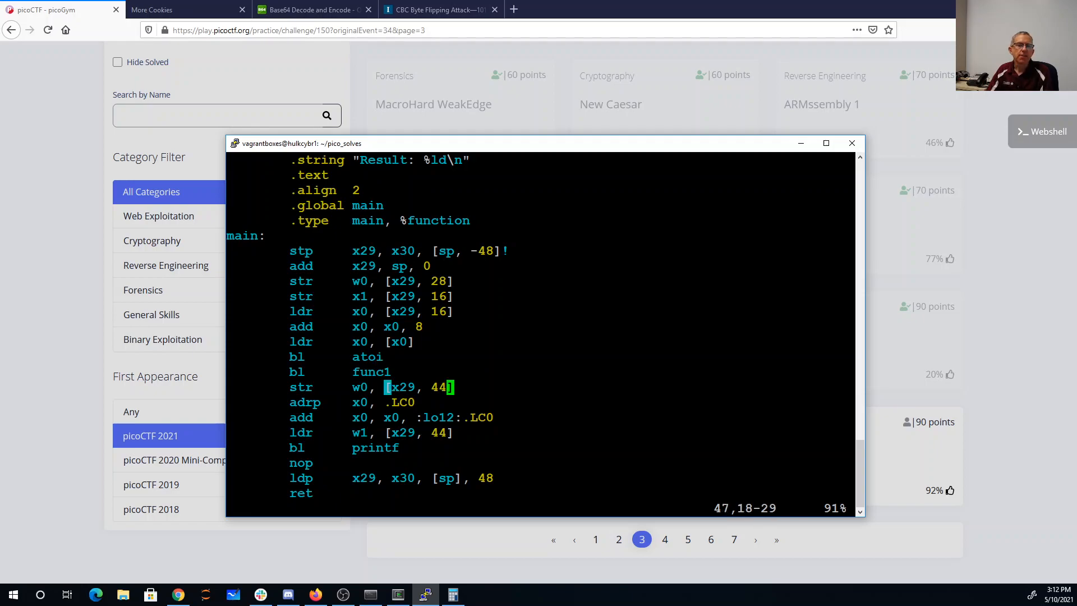
scroll("up", 3)
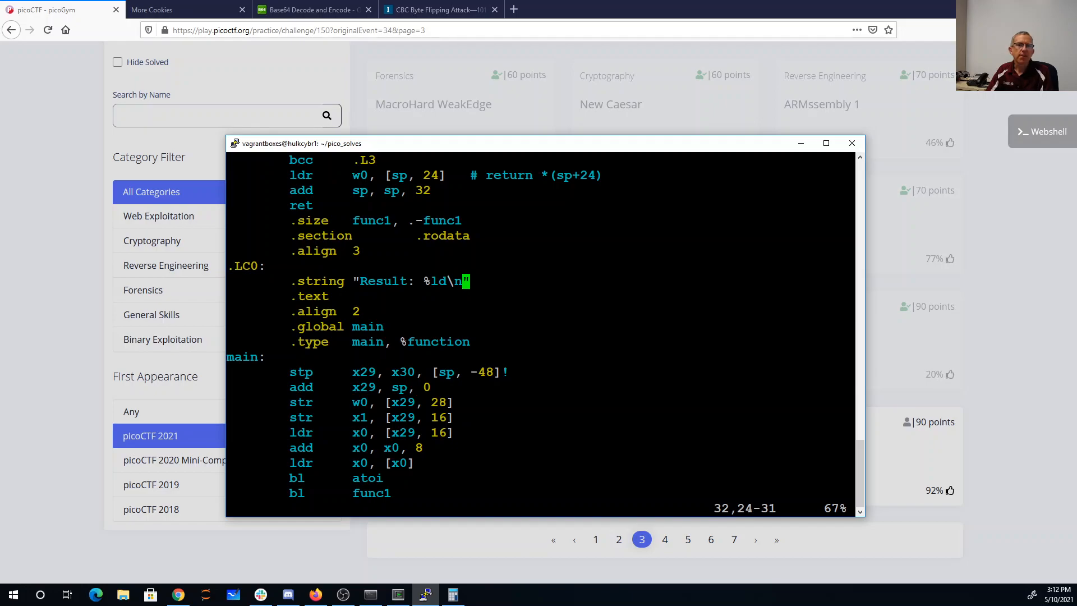
scroll("up", 3)
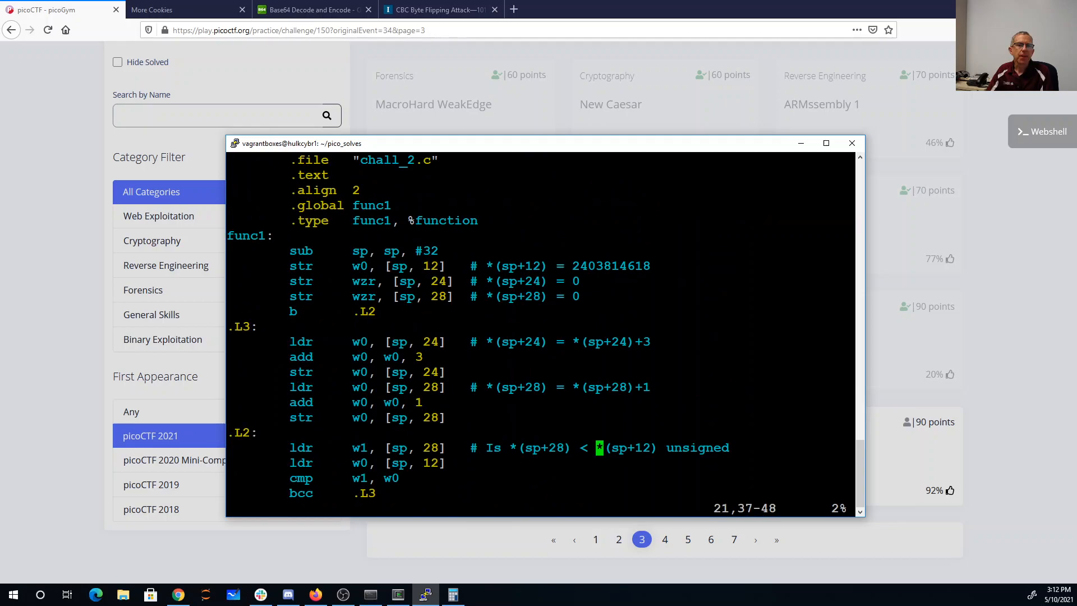
scroll("down", 3)
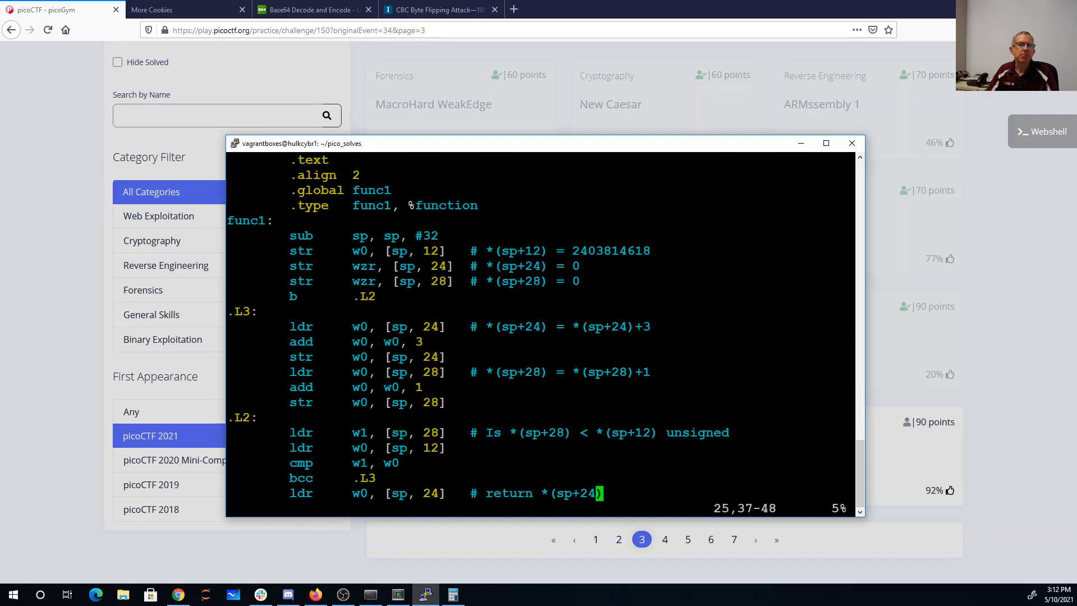
double_click(364, 281)
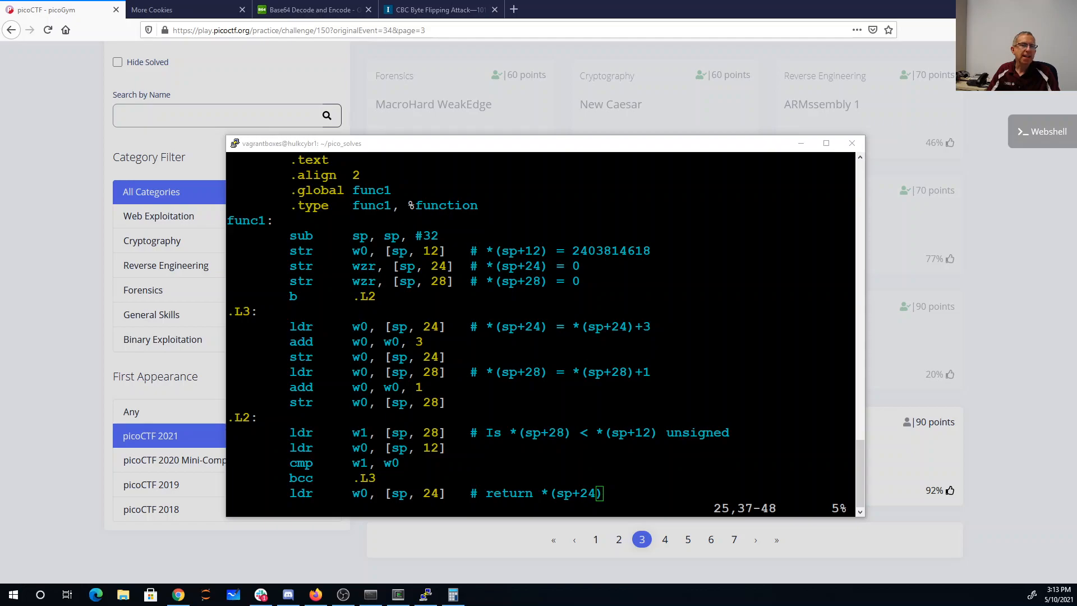
double_click(610, 250)
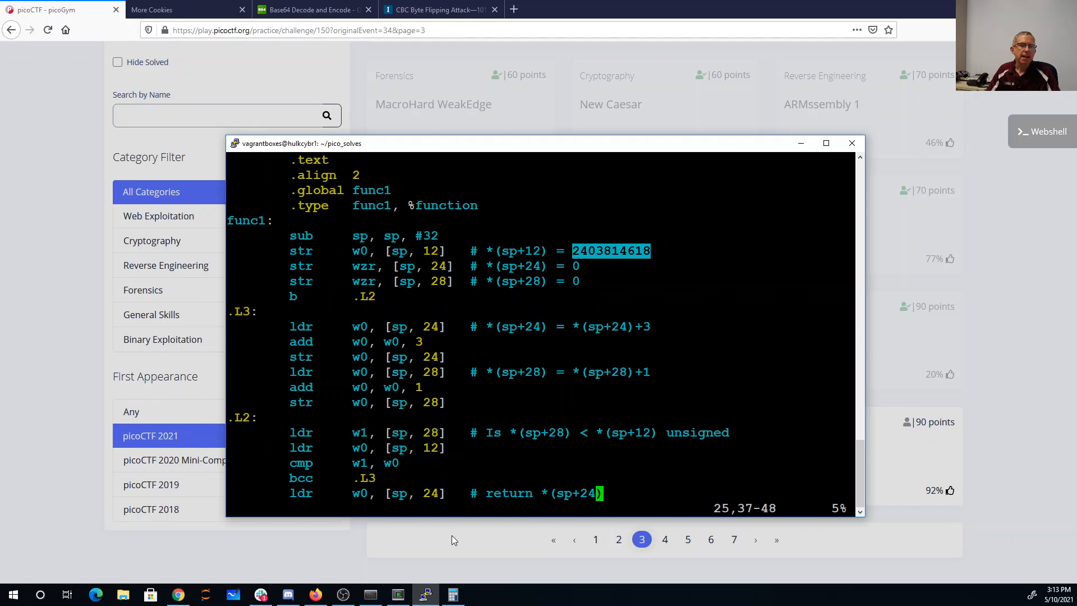
left_click(452, 594)
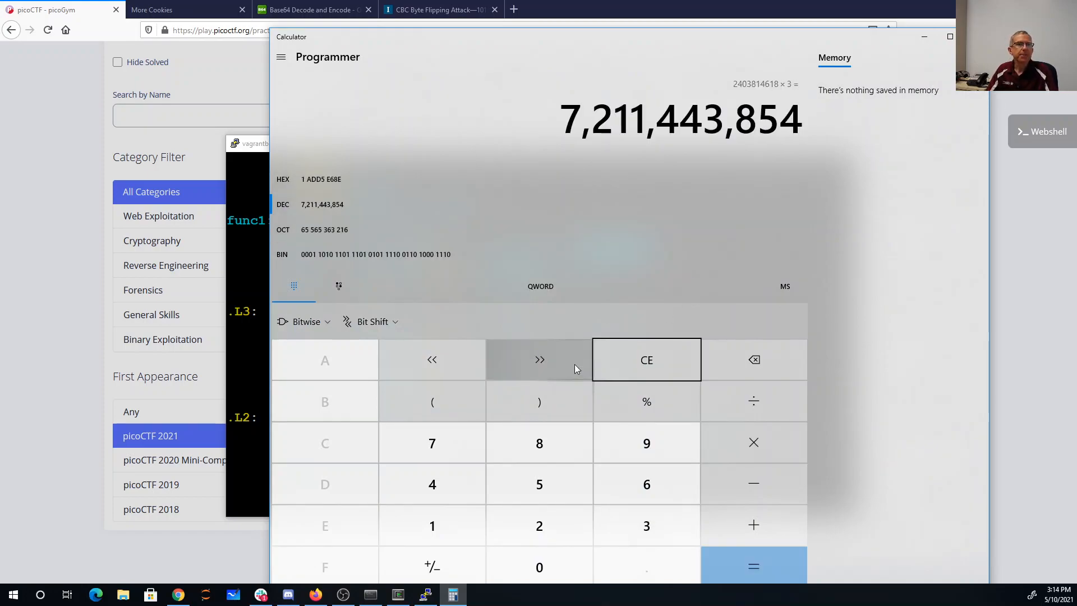
mouse_move(314, 185)
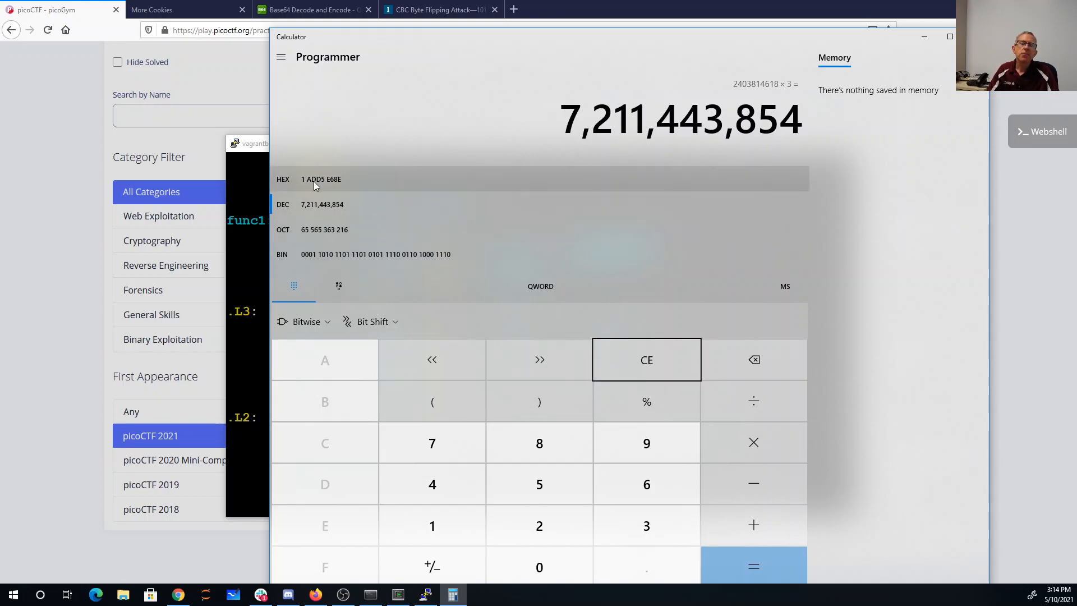
mouse_move(310, 186)
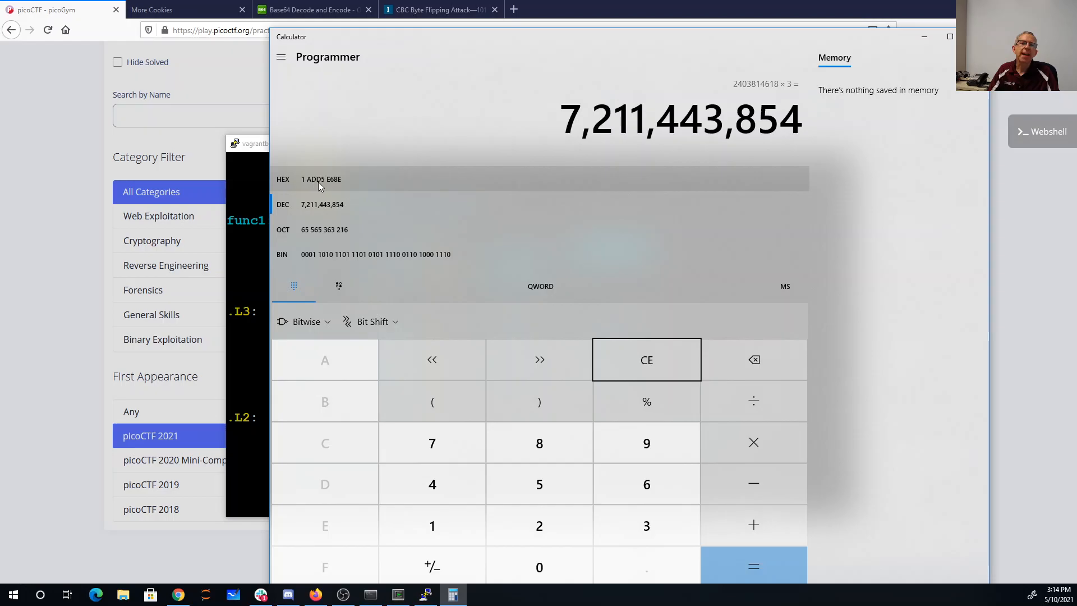
mouse_move(336, 185)
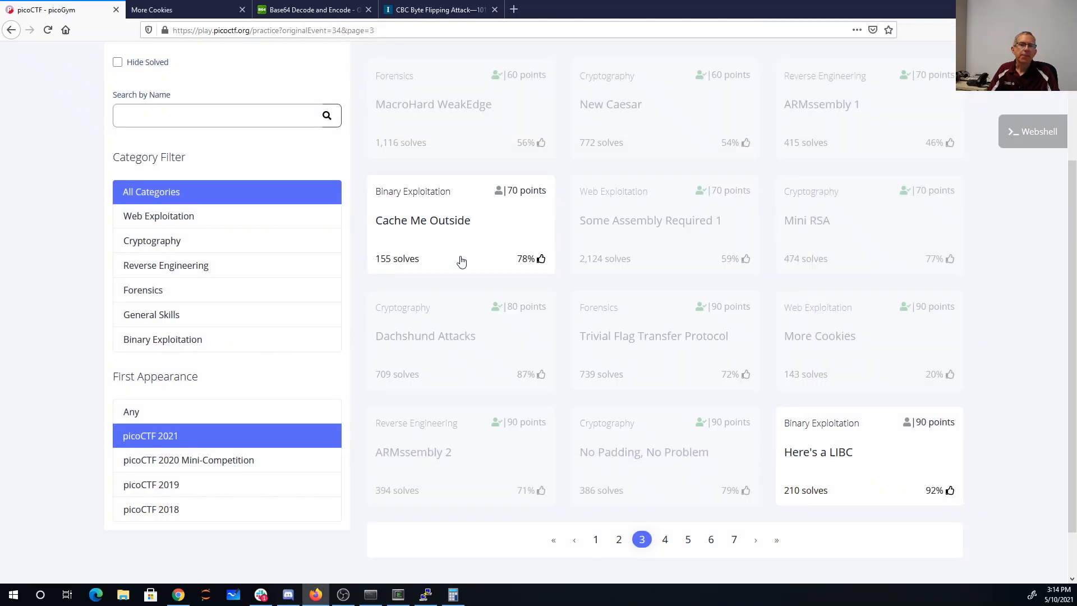
- Submit picoCTF{add5e68e} as the ARMssembly 2 flag and get the solved-correctly banner
left_click(413, 451)
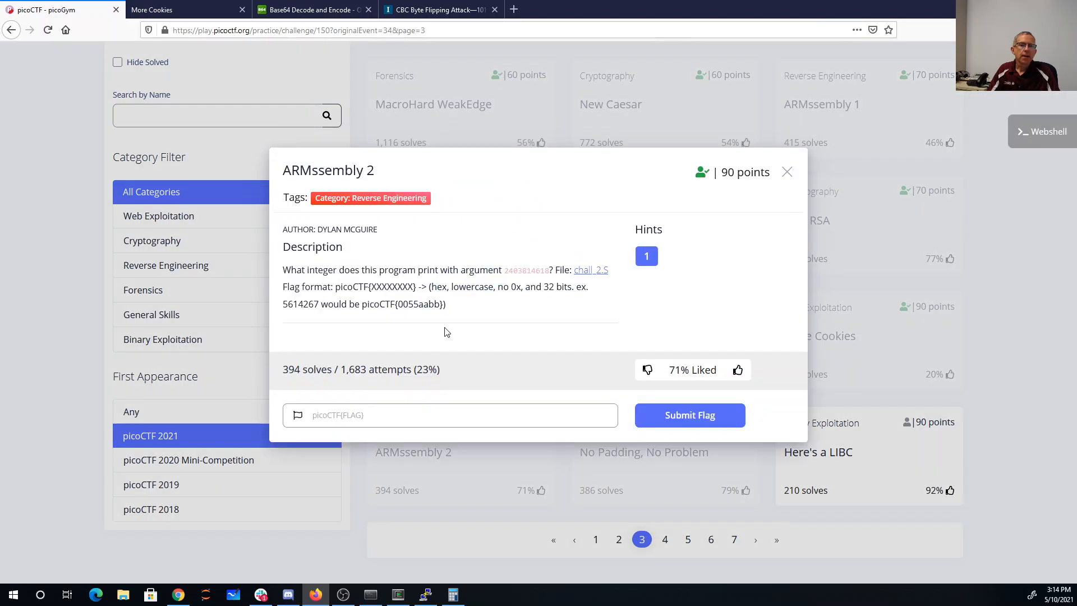
type("pico")
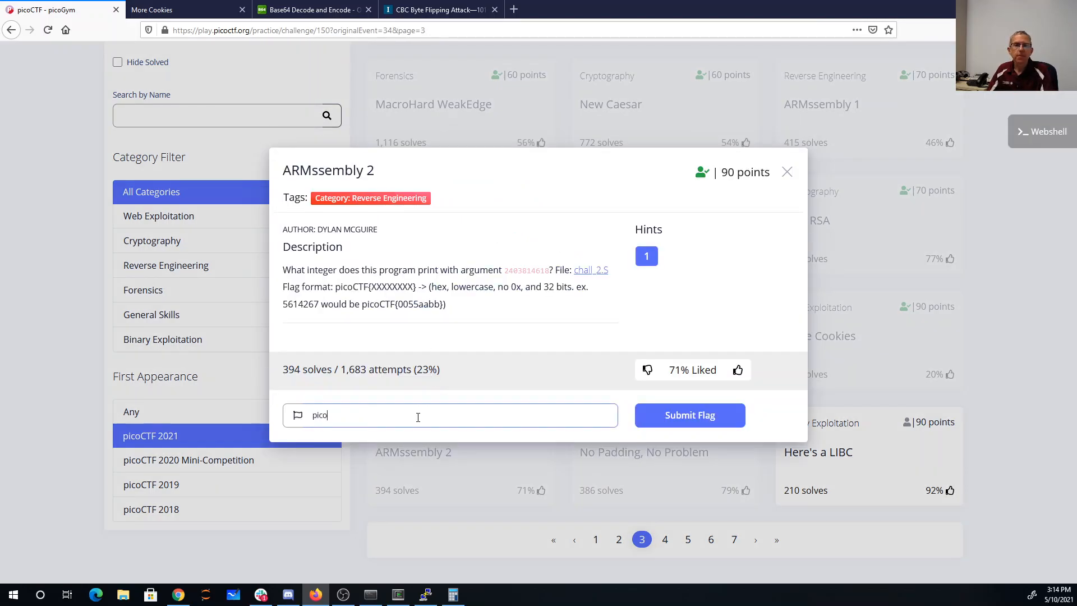
type("CTF{add5")
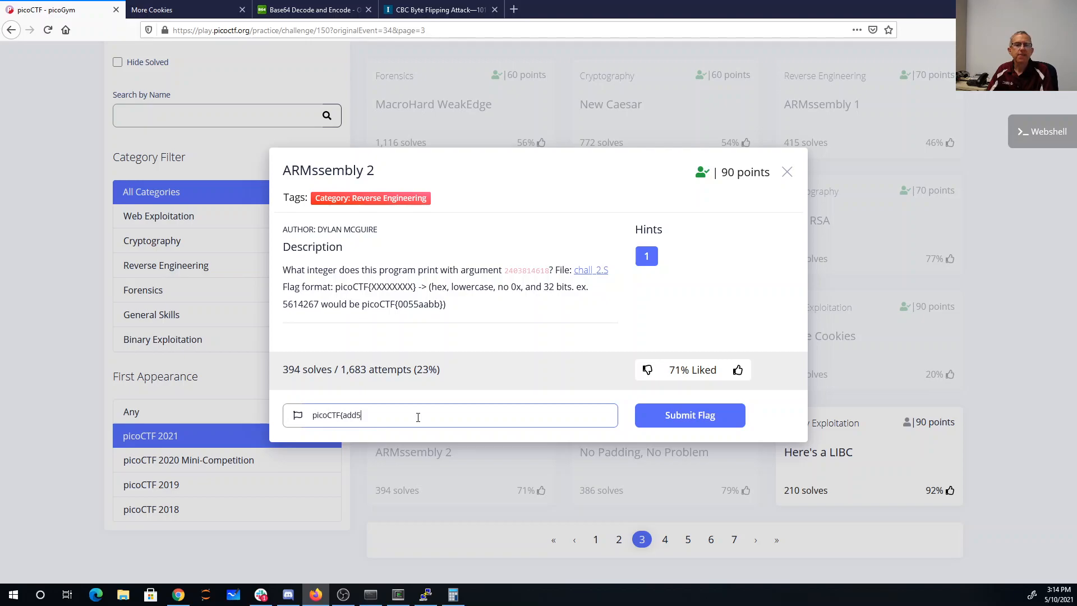
type("e")
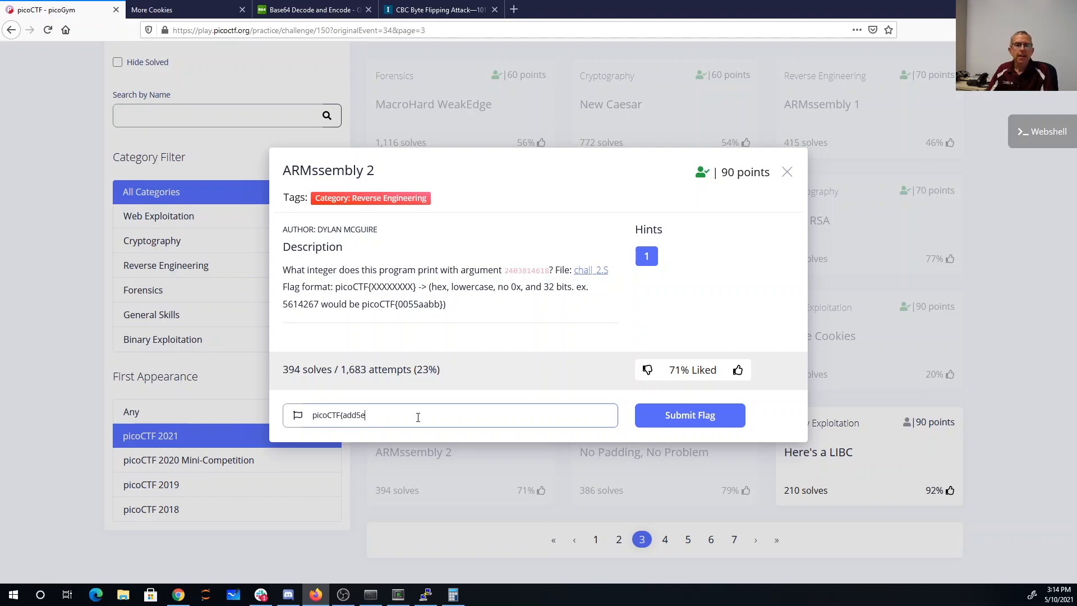
type("68e}")
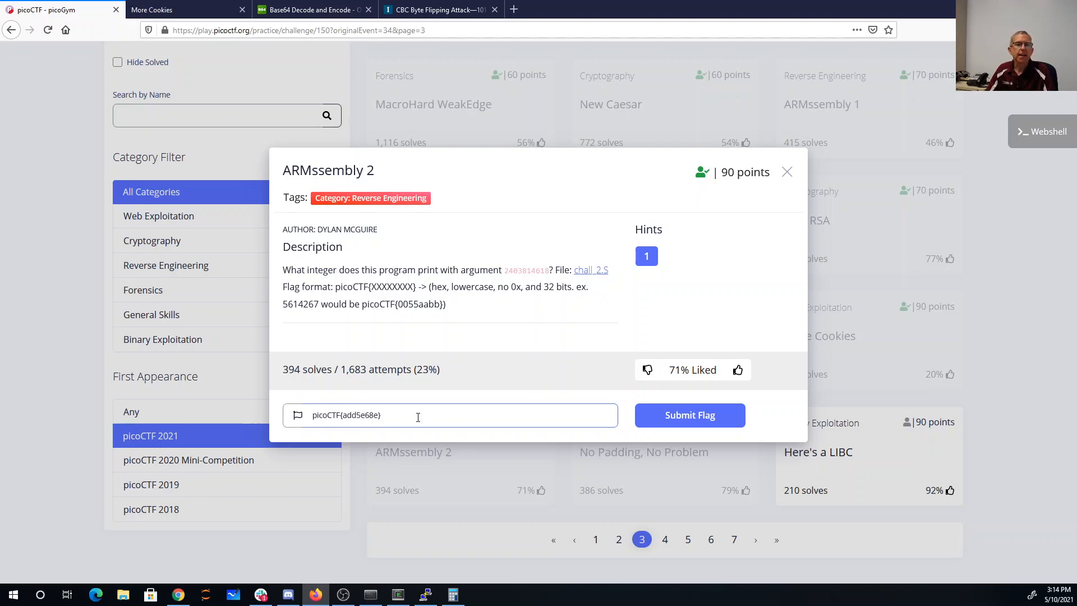
left_click(688, 415)
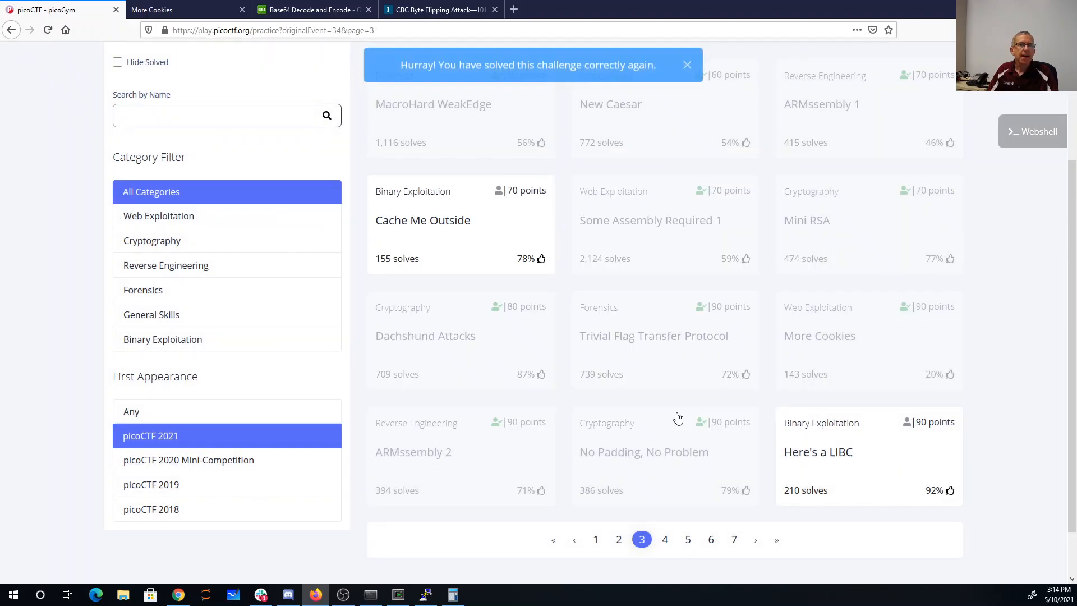